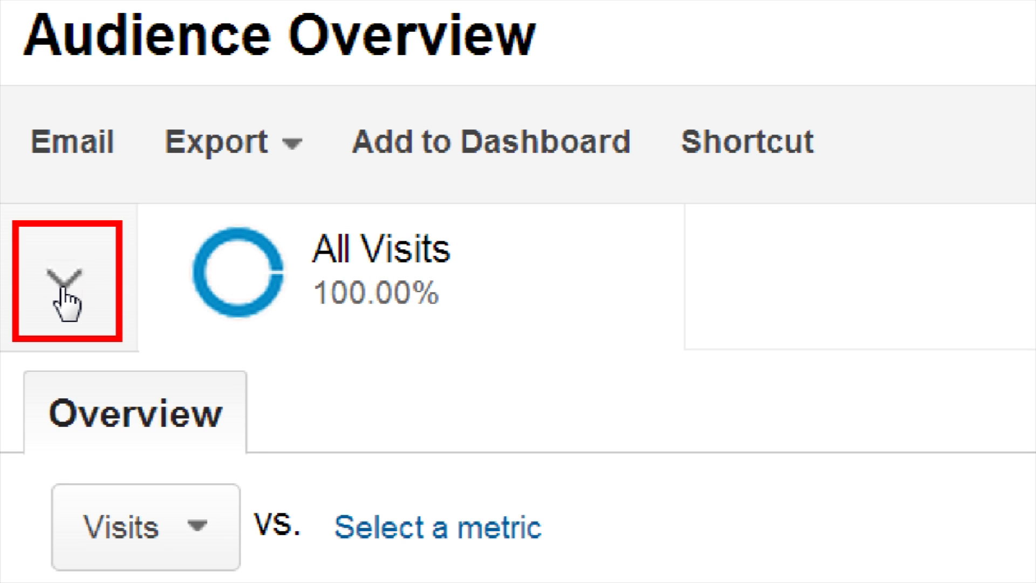
Expand the segment picker next to All Visits to list the saved segments
left_click(65, 281)
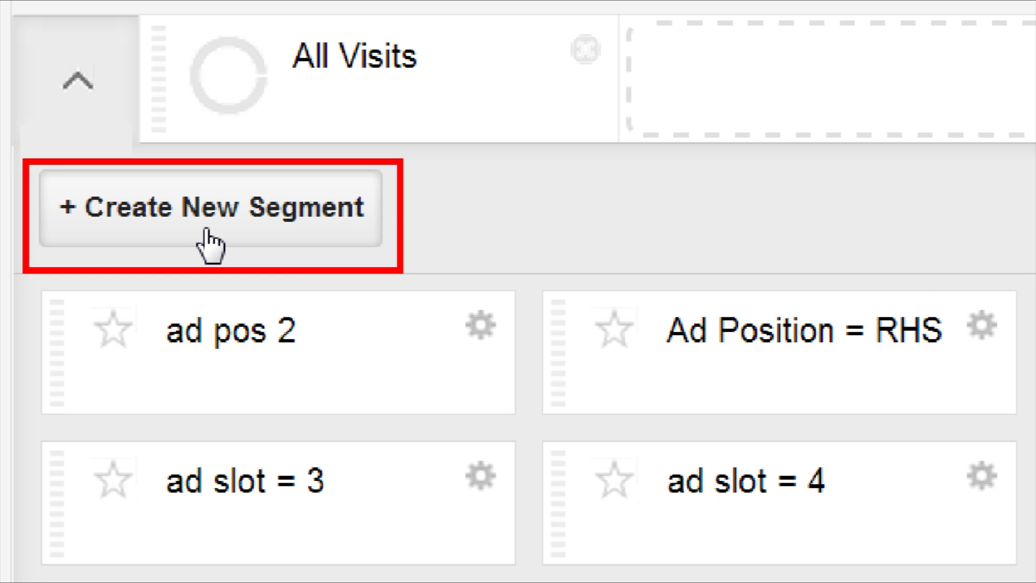
Create a segment with OS contains Android and revenue per user > 10, showing Advanced Conditions
left_click(211, 206)
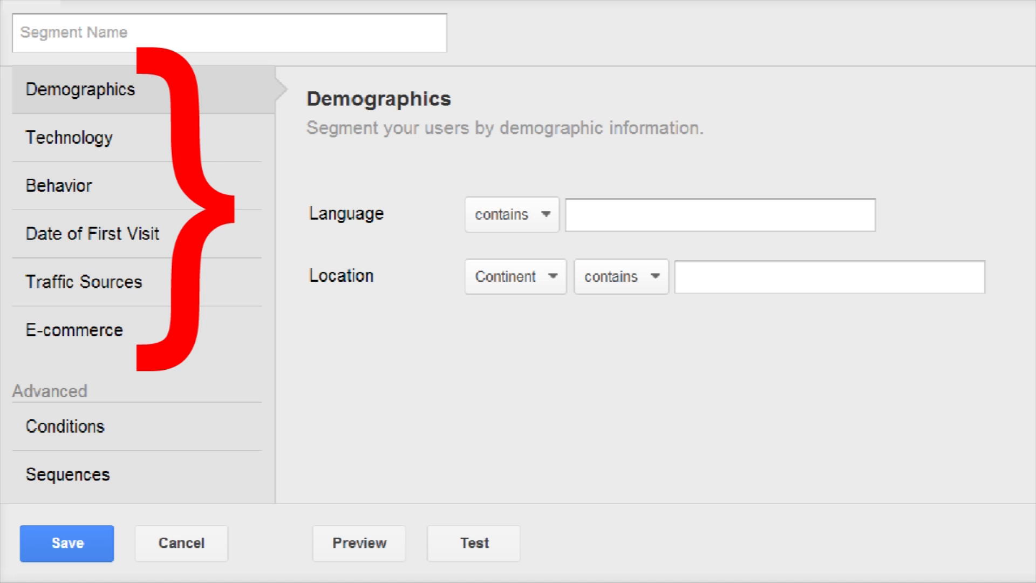
left_click(69, 138)
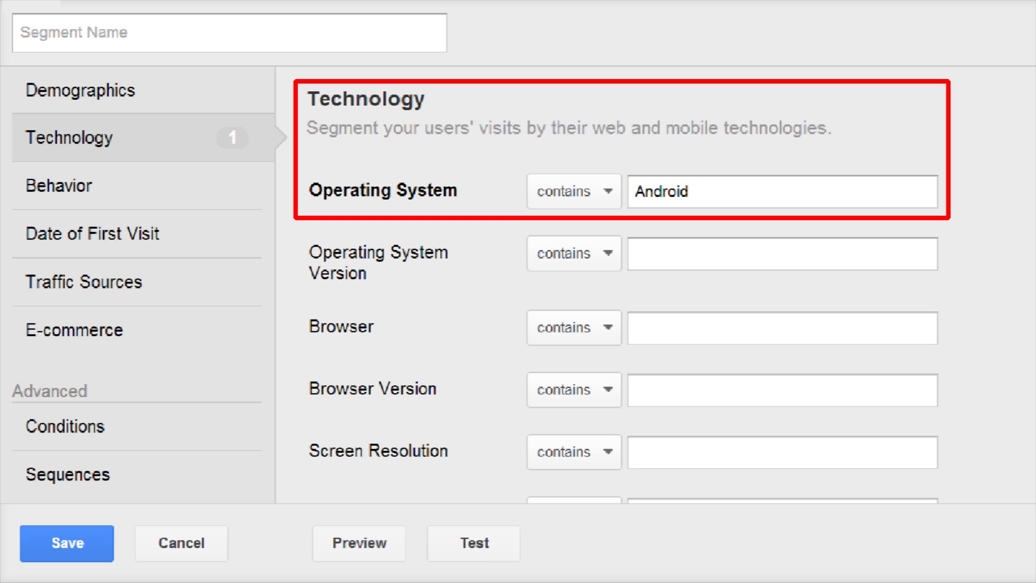
left_click(74, 330)
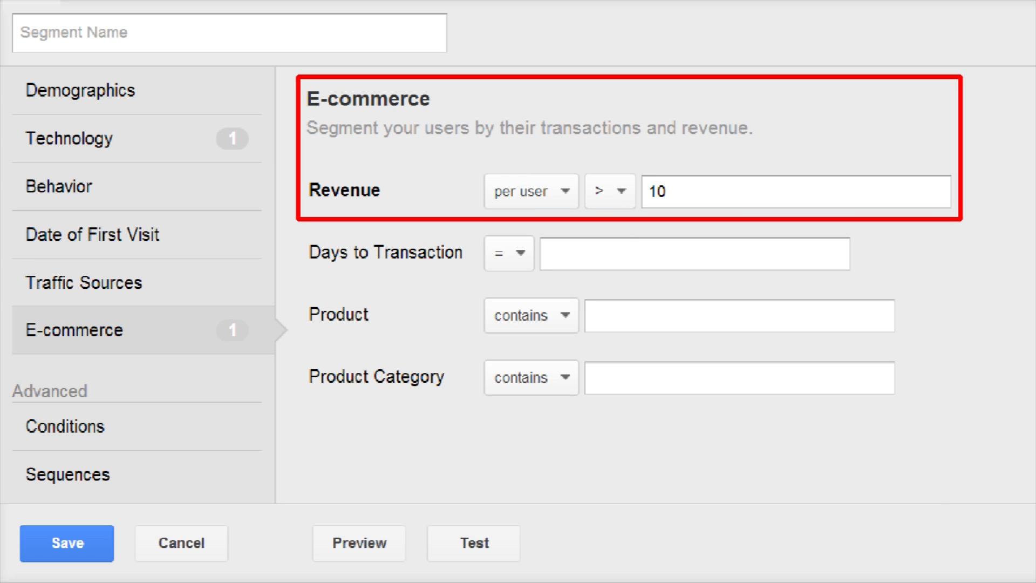
left_click(64, 426)
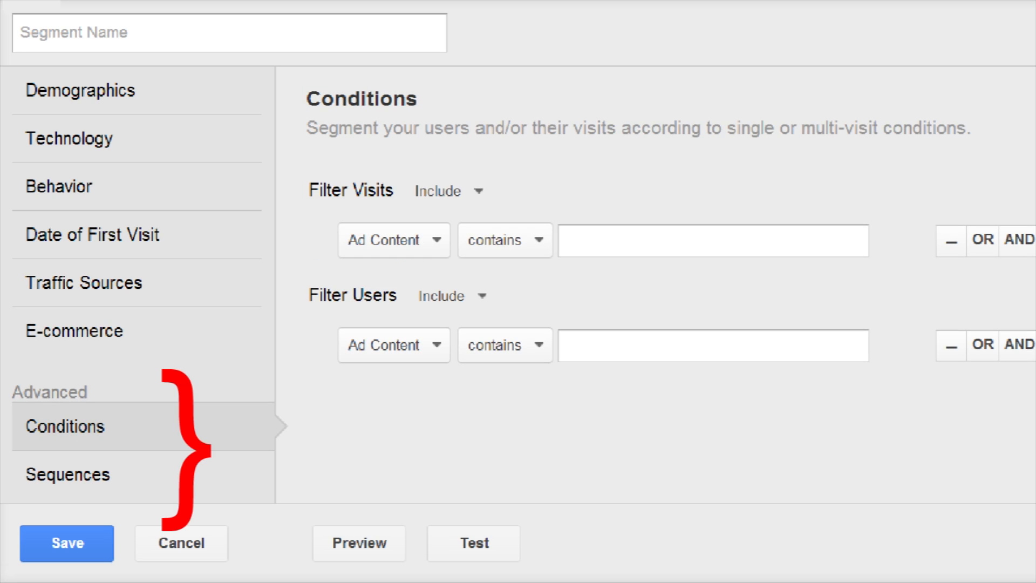